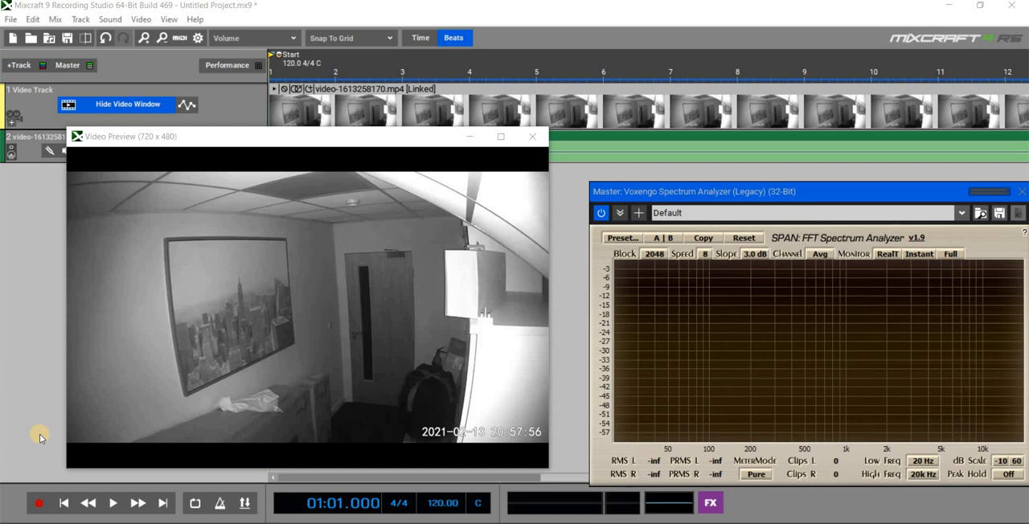
{"action": "mouse_move", "coordinate": [95, 339]}
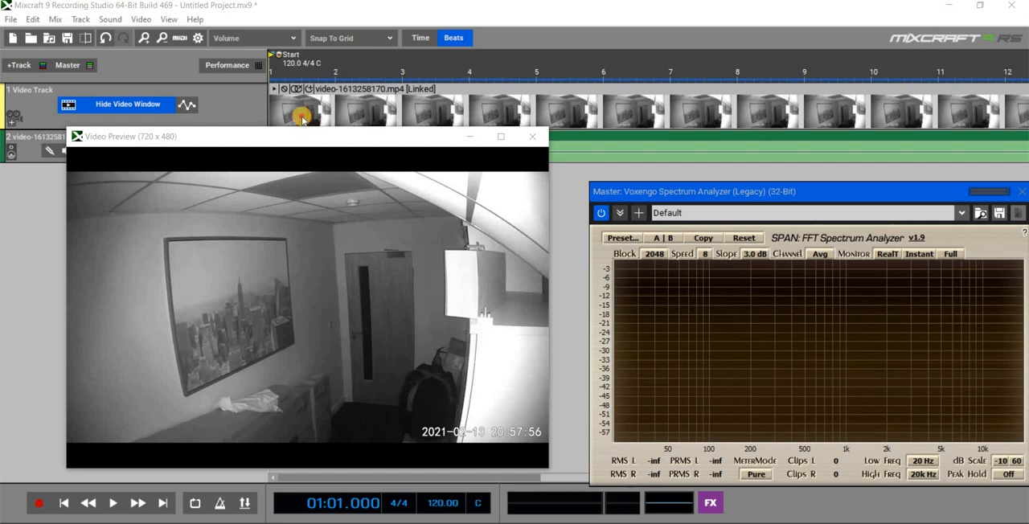
Move the Video Preview window higher up to clear the audio track's lane
{"action": "left_click_drag", "start_coordinate": [306, 135], "coordinate": [292, 90]}
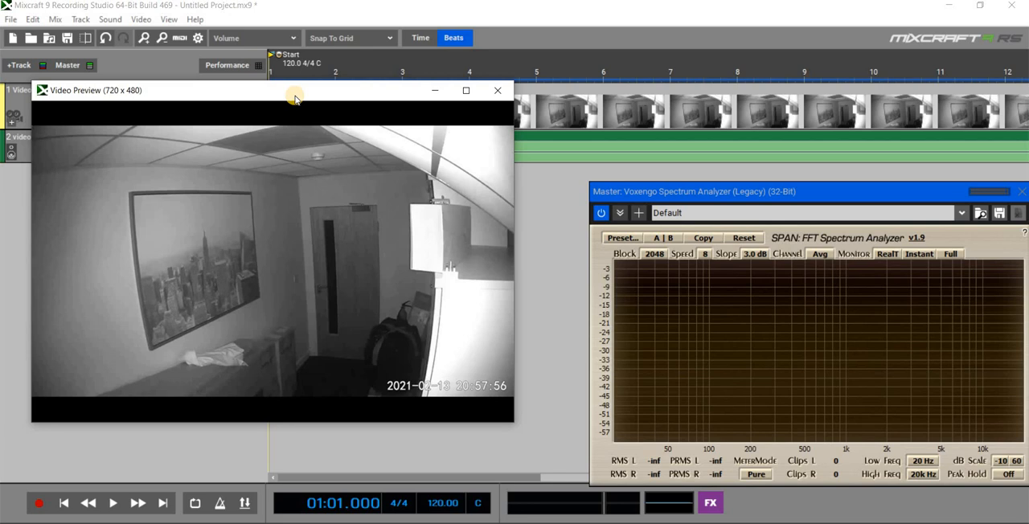
{"action": "mouse_move", "coordinate": [418, 357]}
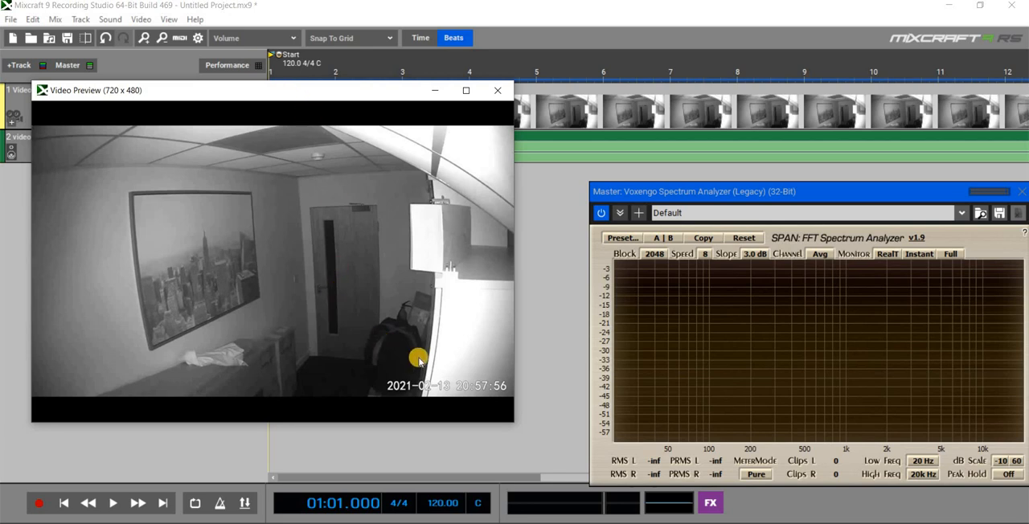
{"action": "mouse_move", "coordinate": [377, 406]}
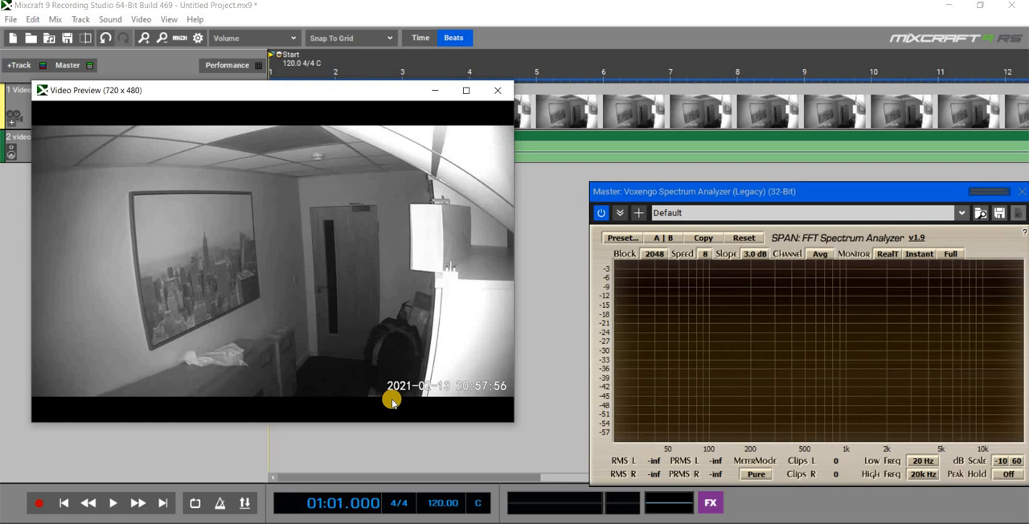
{"action": "mouse_move", "coordinate": [404, 90]}
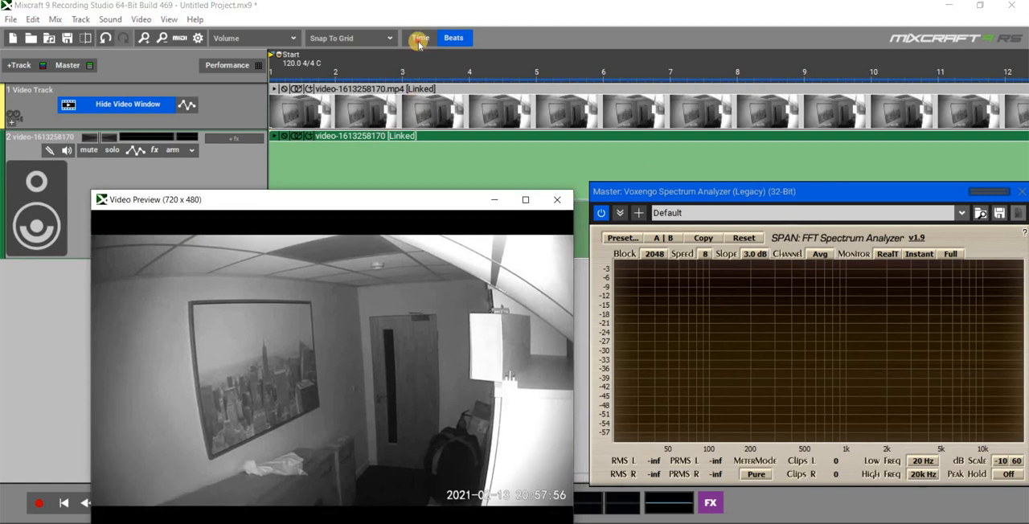
Switch the ruler to minutes and seconds and mark a loop over the clip's opening seconds
{"action": "left_click", "coordinate": [420, 38]}
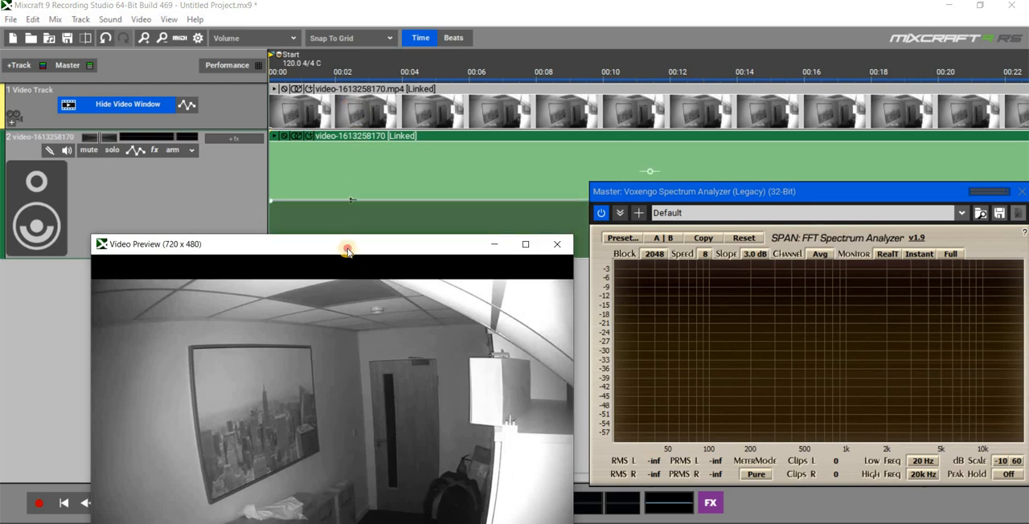
{"action": "left_click_drag", "start_coordinate": [347, 249], "coordinate": [340, 87]}
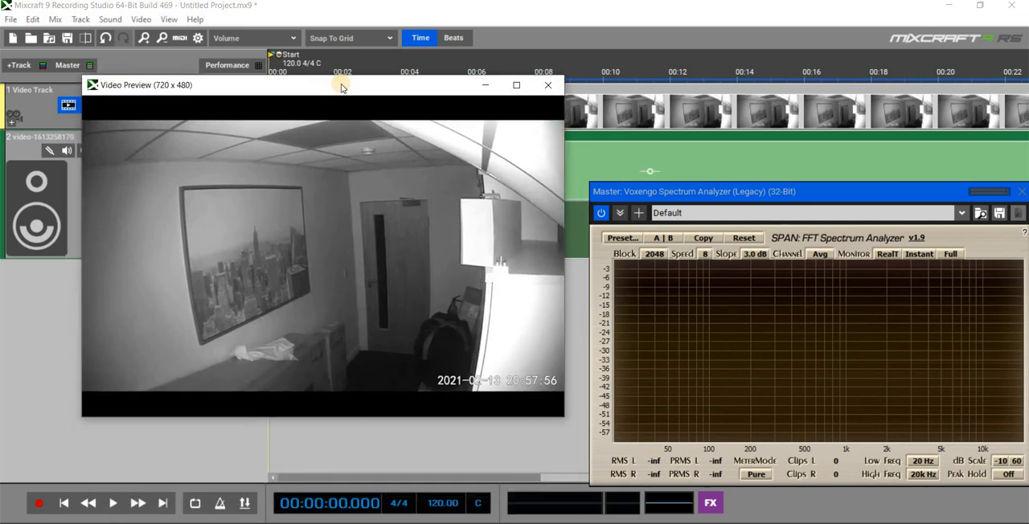
{"action": "left_click_drag", "start_coordinate": [341, 83], "coordinate": [341, 79]}
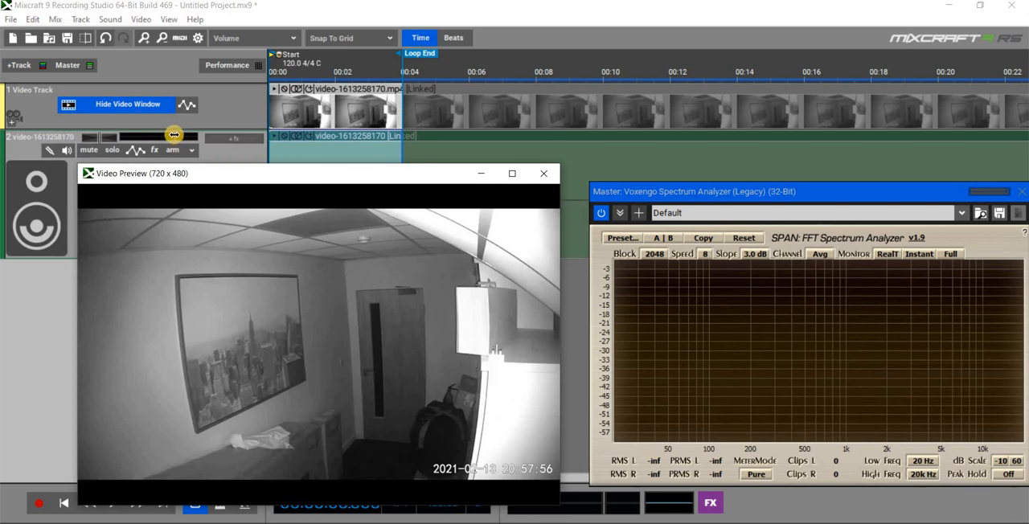
{"action": "mouse_move", "coordinate": [755, 192]}
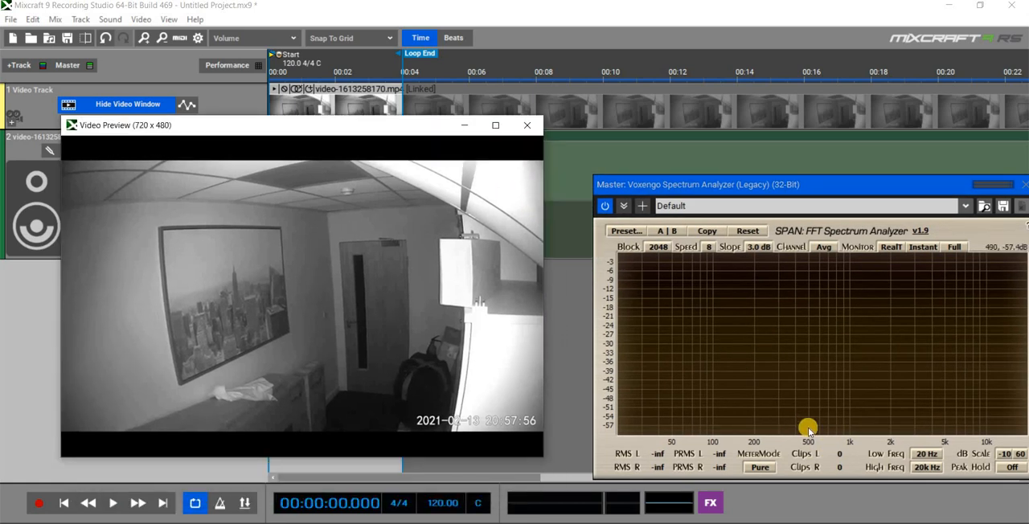
{"action": "mouse_move", "coordinate": [640, 417]}
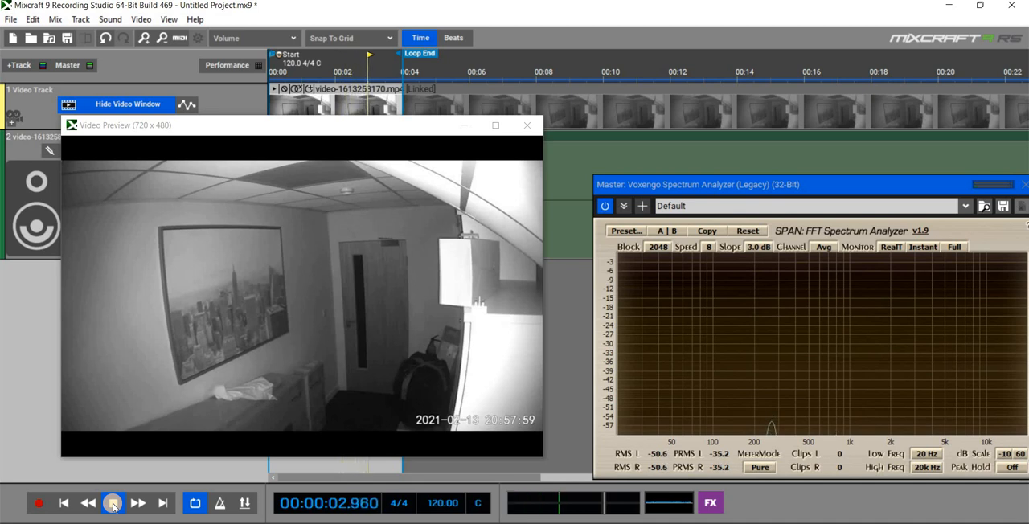
Replay the loop until SPAN shows peaks near 500 Hz and 1 kHz, then stop playback
{"action": "left_click", "coordinate": [113, 502]}
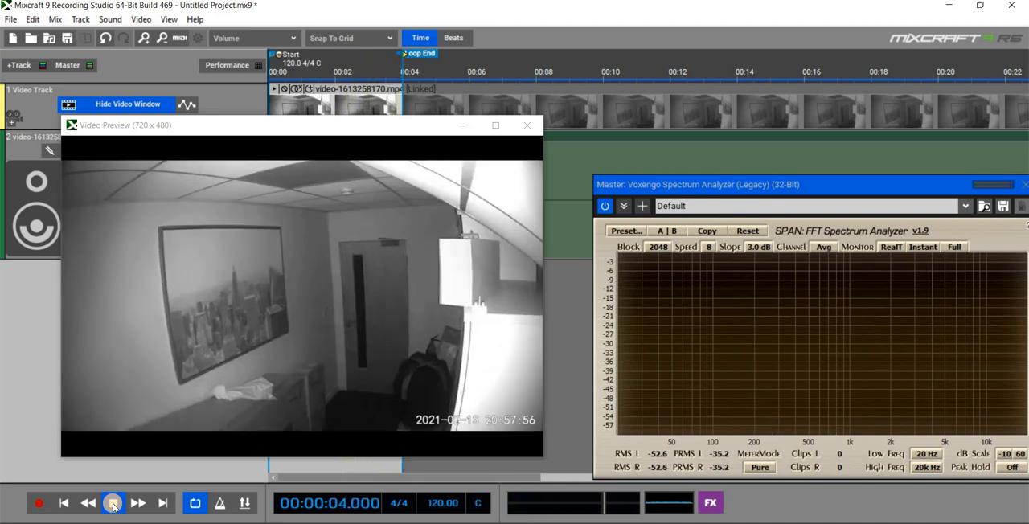
{"action": "left_click", "coordinate": [112, 502]}
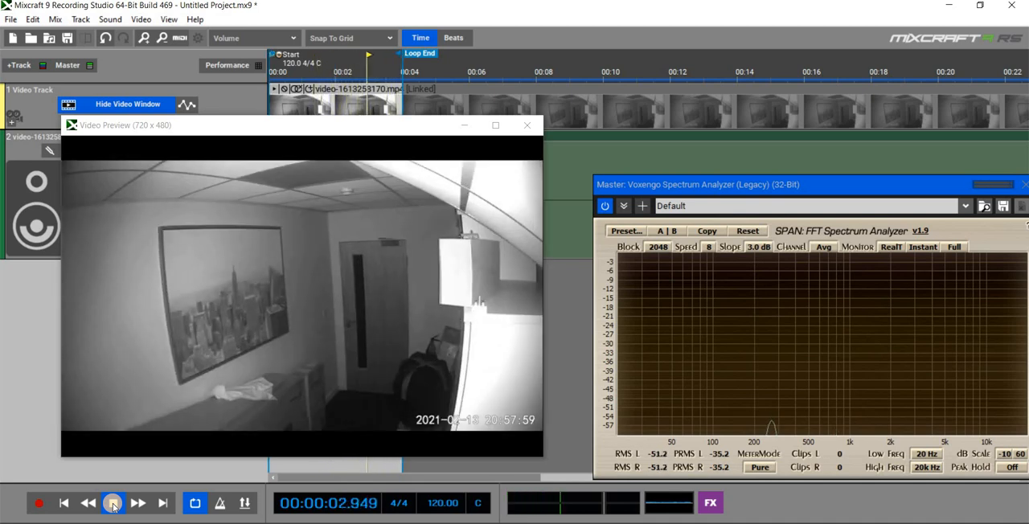
{"action": "left_click", "coordinate": [113, 501]}
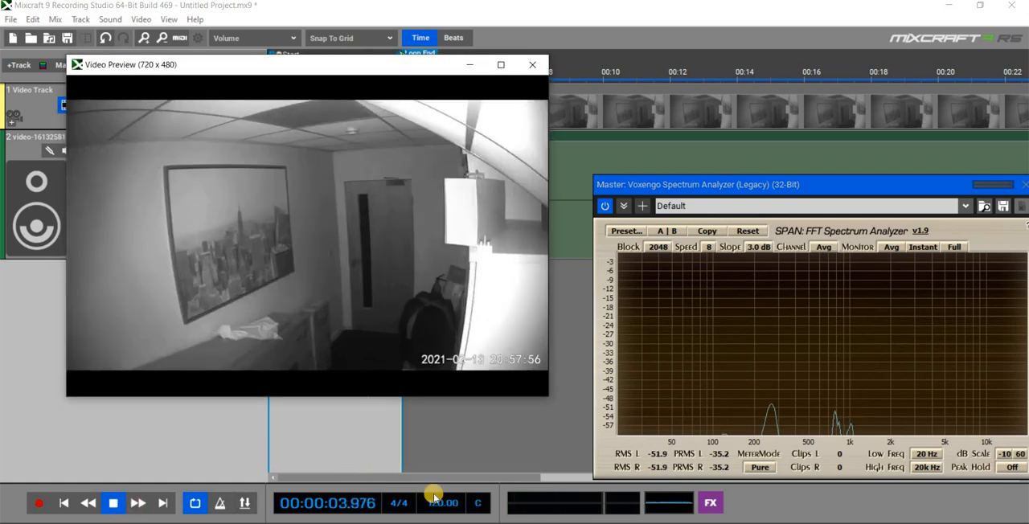
{"action": "left_click", "coordinate": [112, 502]}
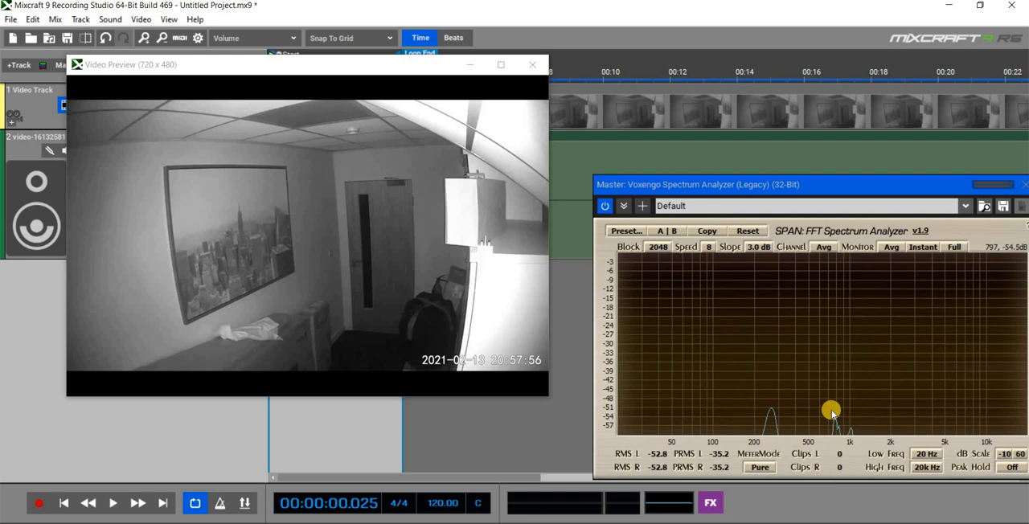
{"action": "mouse_move", "coordinate": [846, 418]}
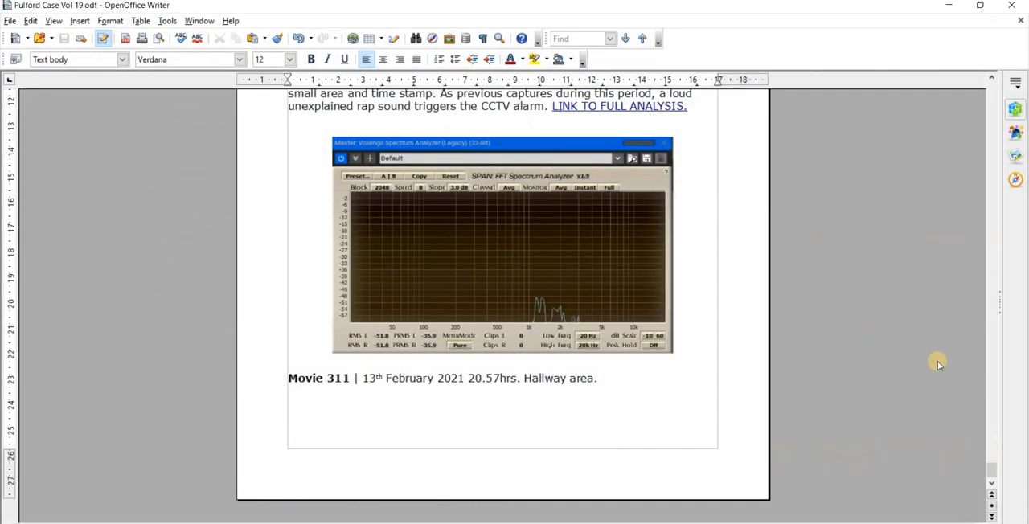
Scroll the Writer report back past the earlier SPAN screenshot to the Hallway CCTV camera position photo
{"action": "scroll", "scroll_direction": "down", "scroll_amount": 3}
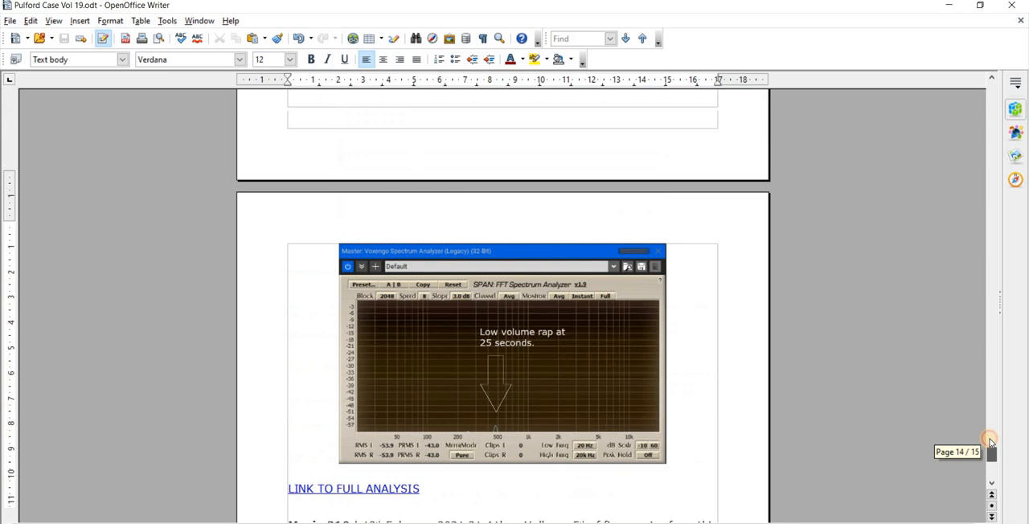
{"action": "scroll", "scroll_direction": "up", "scroll_amount": 3}
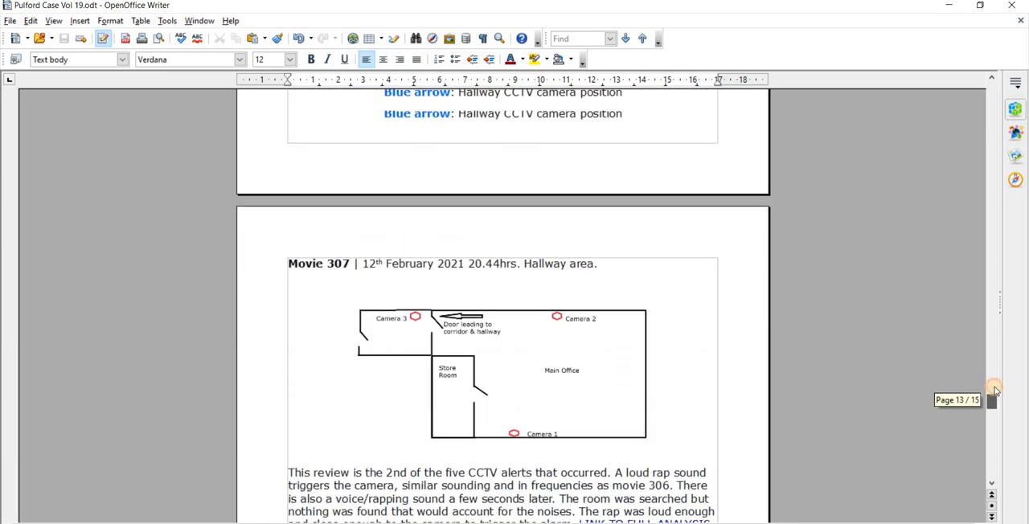
{"action": "scroll", "scroll_direction": "up", "scroll_amount": 3}
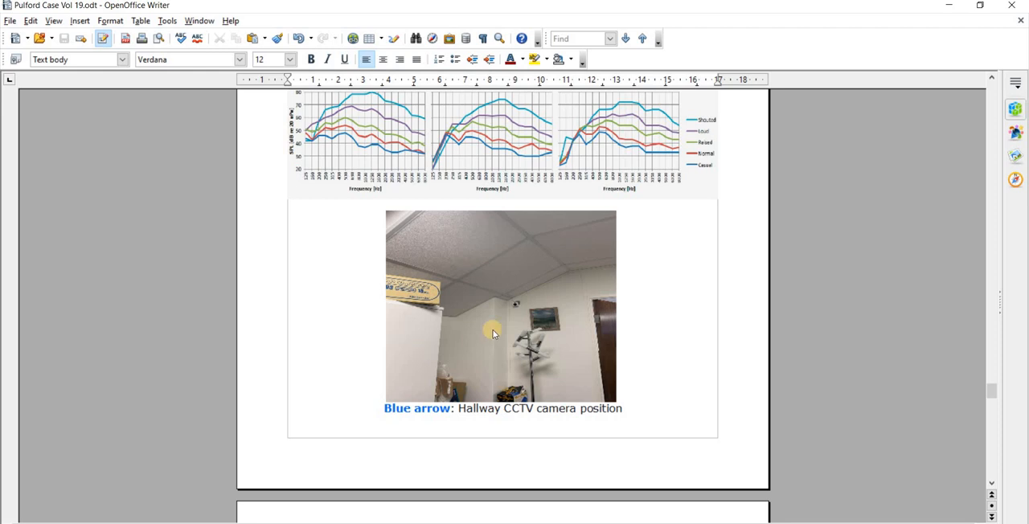
{"action": "mouse_move", "coordinate": [408, 325]}
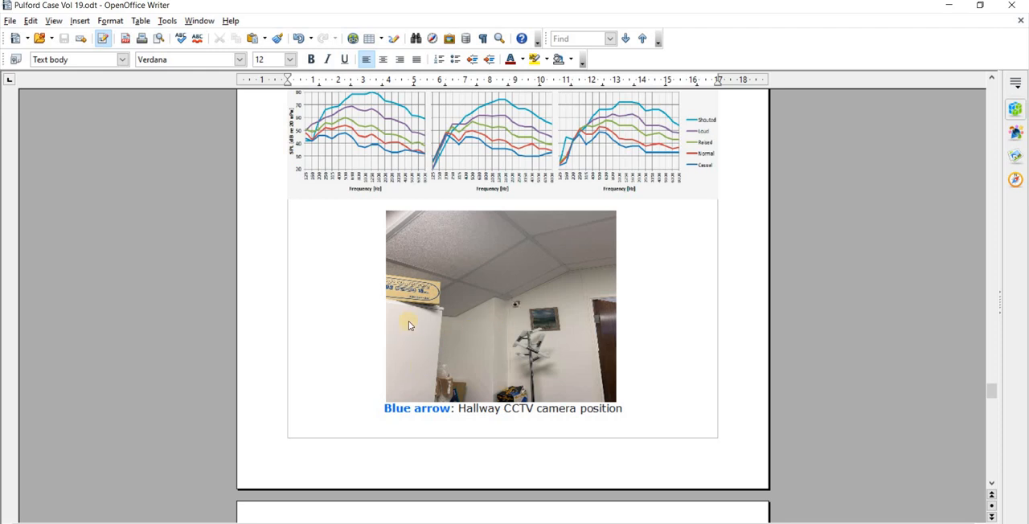
{"action": "mouse_move", "coordinate": [976, 373]}
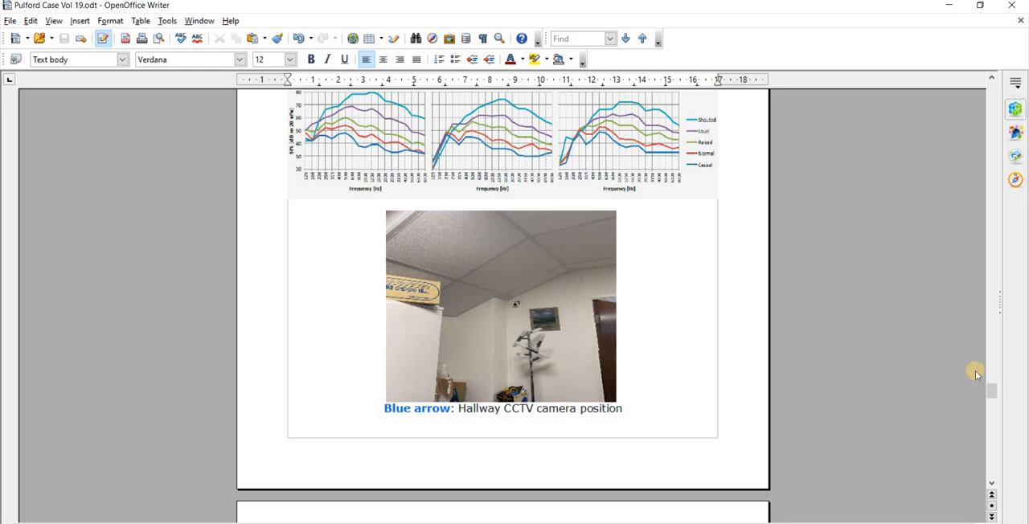
{"action": "scroll", "scroll_direction": "down", "scroll_amount": 3}
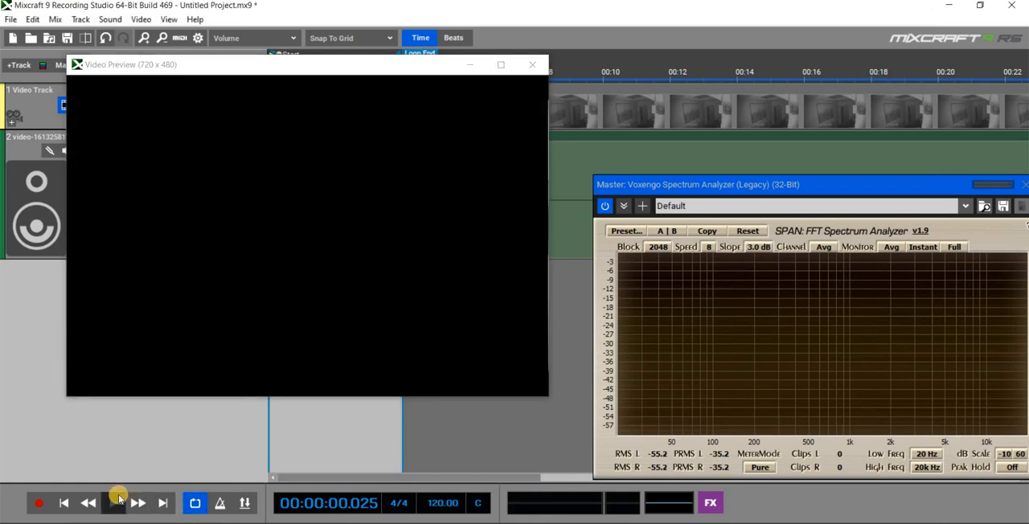
Start playing the looped clip again so SPAN redisplays the sound's peaks
{"action": "left_click", "coordinate": [117, 502]}
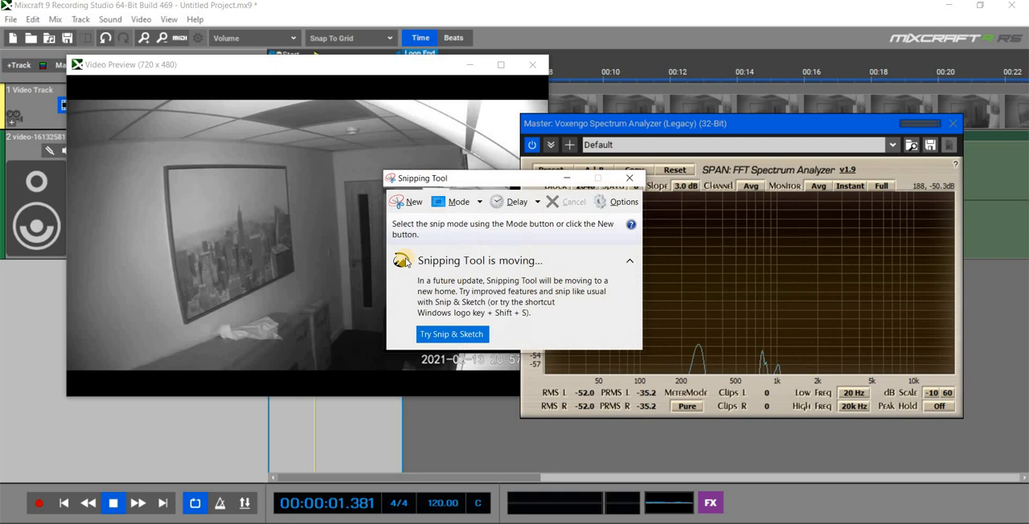
Snip the SPAN analyser window and save it as a PNG on the Desktop, then close Snipping Tool
{"action": "left_click", "coordinate": [415, 203]}
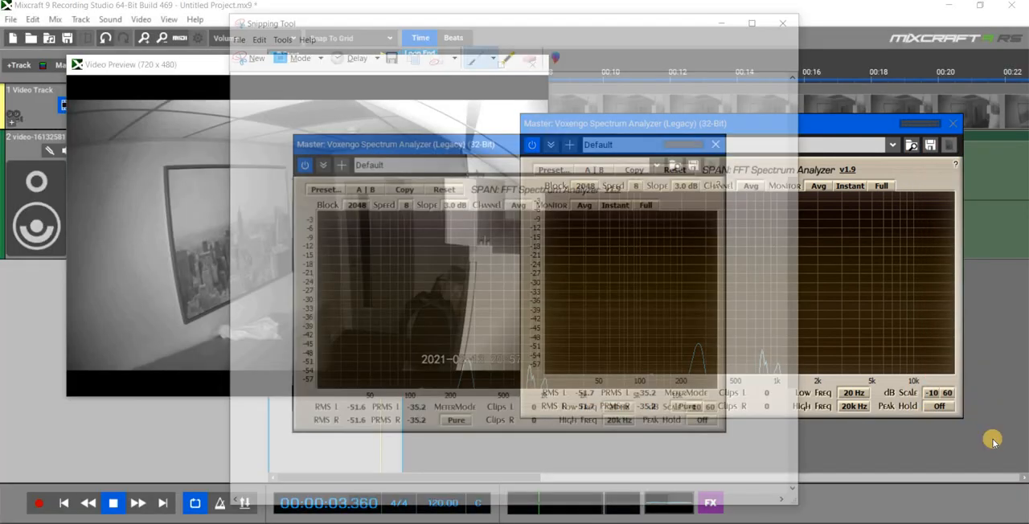
{"action": "left_click", "coordinate": [119, 501]}
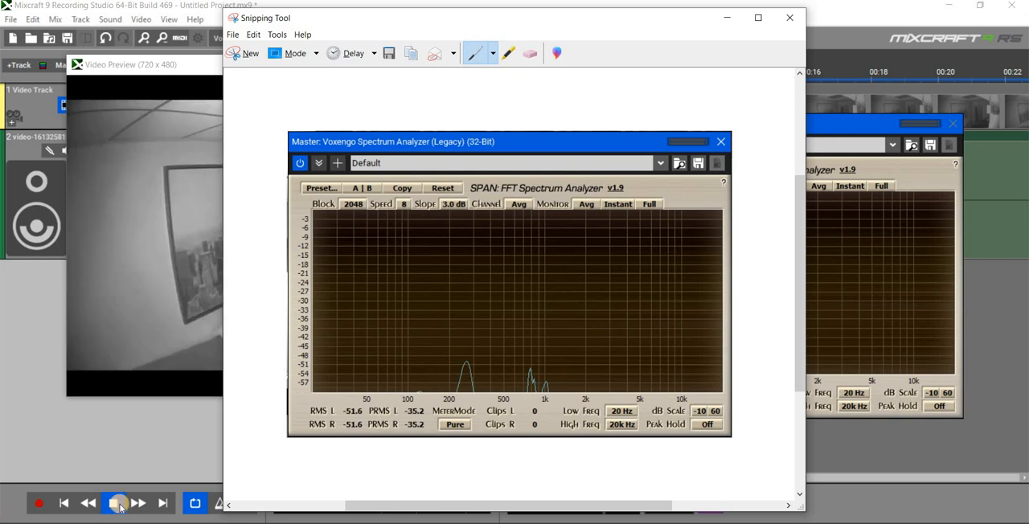
{"action": "left_click", "coordinate": [788, 16]}
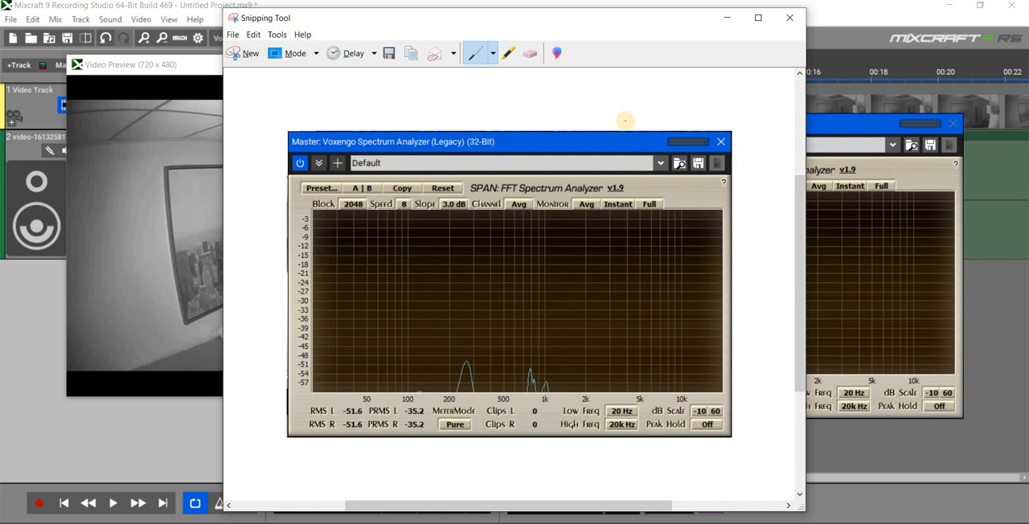
{"action": "left_click", "coordinate": [389, 53]}
{"action": "type", "text": "1"}
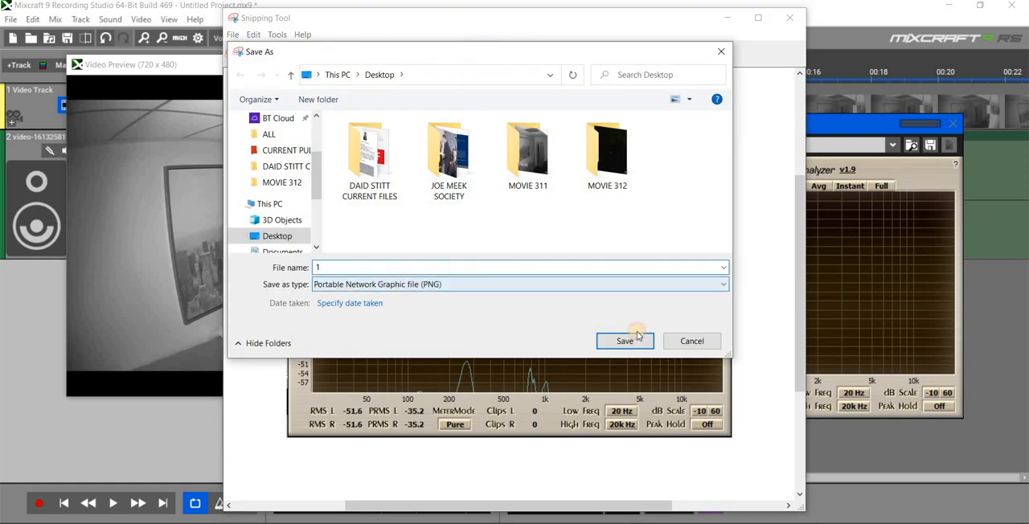
{"action": "left_click", "coordinate": [624, 341]}
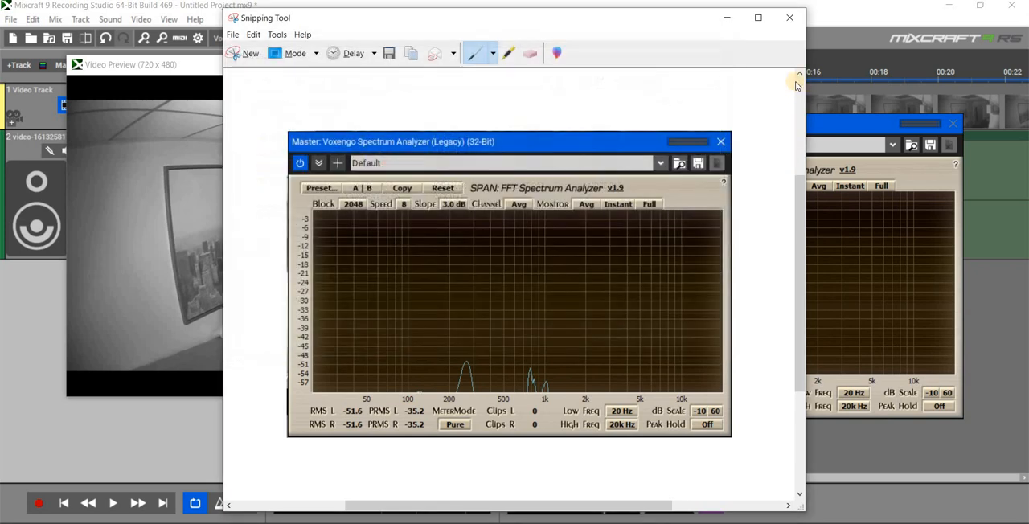
{"action": "left_click", "coordinate": [788, 16]}
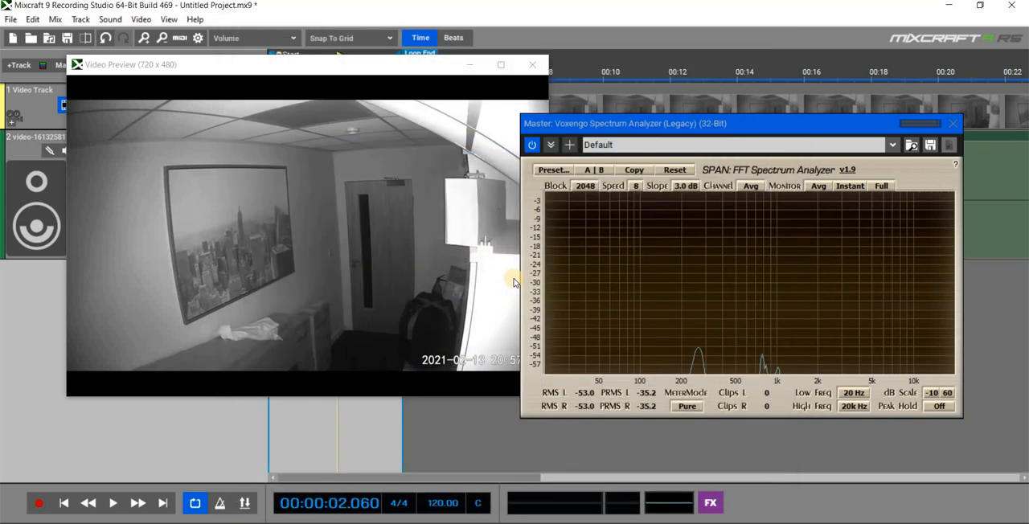
Move the SPAN window aside and bring up the effects list for audio track 2
{"action": "left_click_drag", "start_coordinate": [724, 123], "coordinate": [695, 201]}
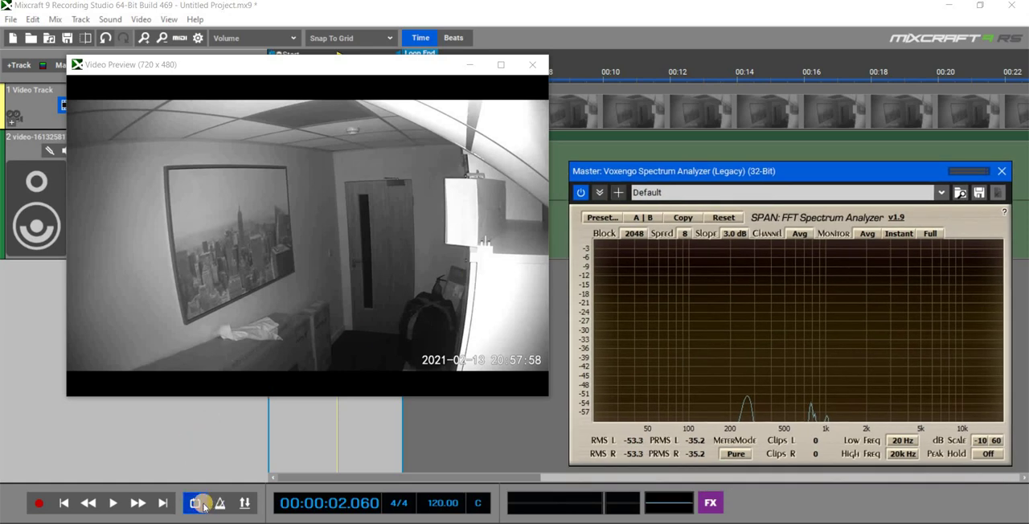
{"action": "left_click", "coordinate": [113, 502]}
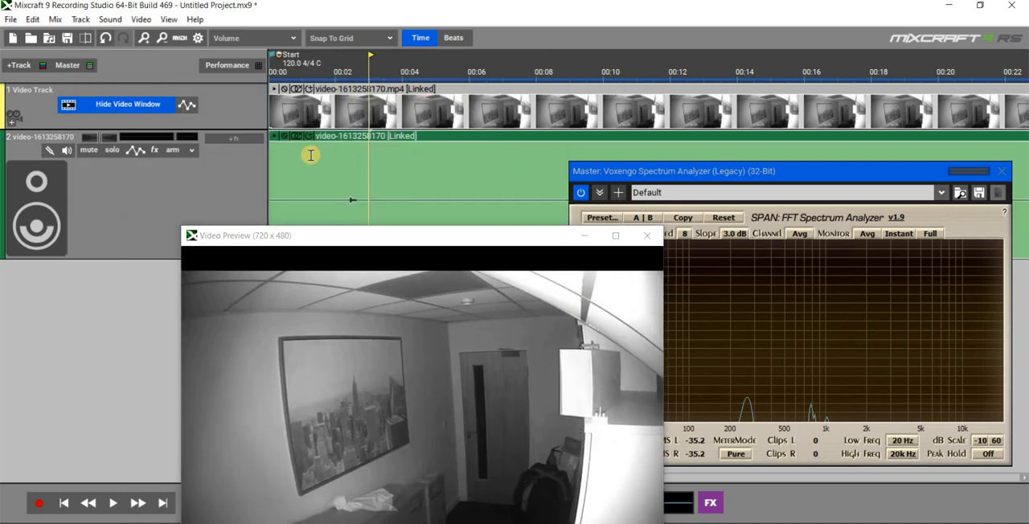
{"action": "left_click", "coordinate": [155, 151]}
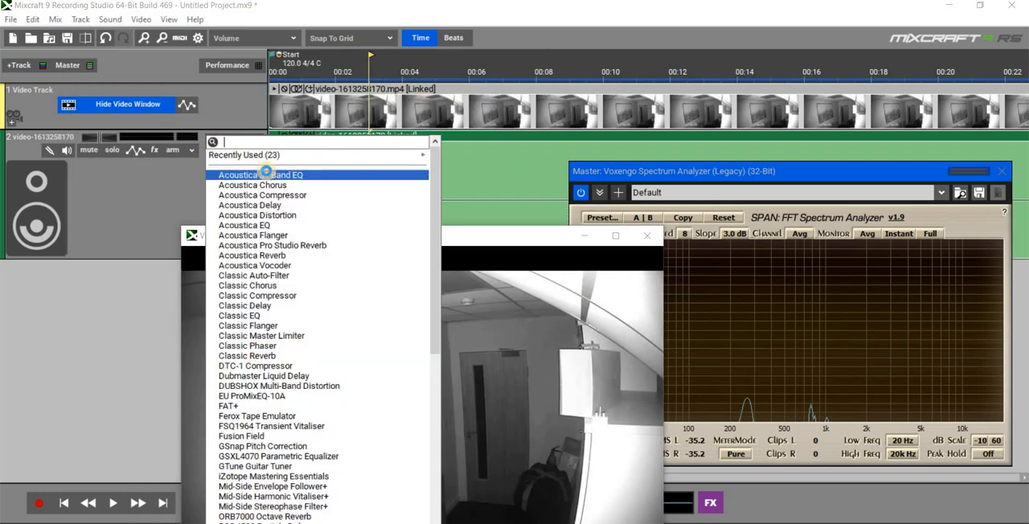
Add a flat Acoustica 31 Band EQ to the audio track and close its window
{"action": "left_click", "coordinate": [259, 174]}
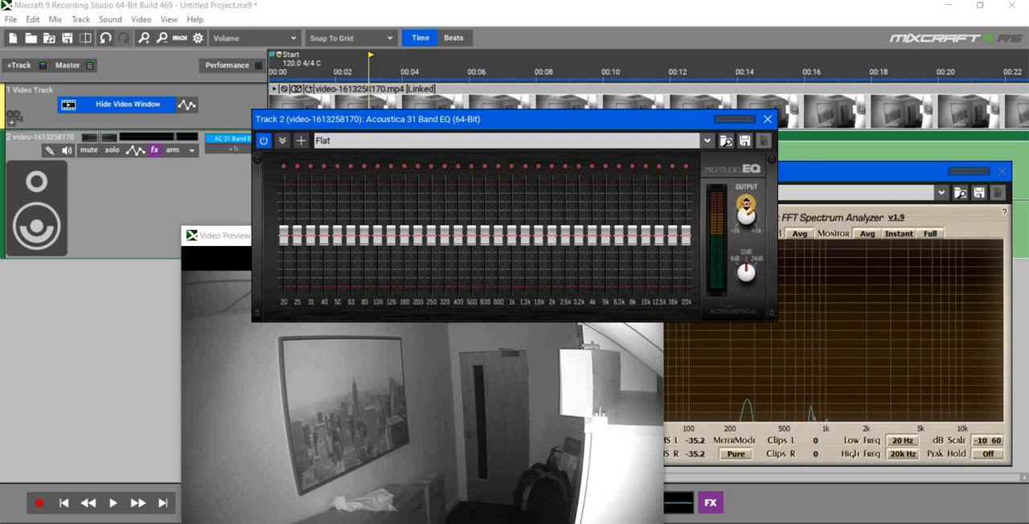
{"action": "left_click_drag", "start_coordinate": [511, 119], "coordinate": [410, 176]}
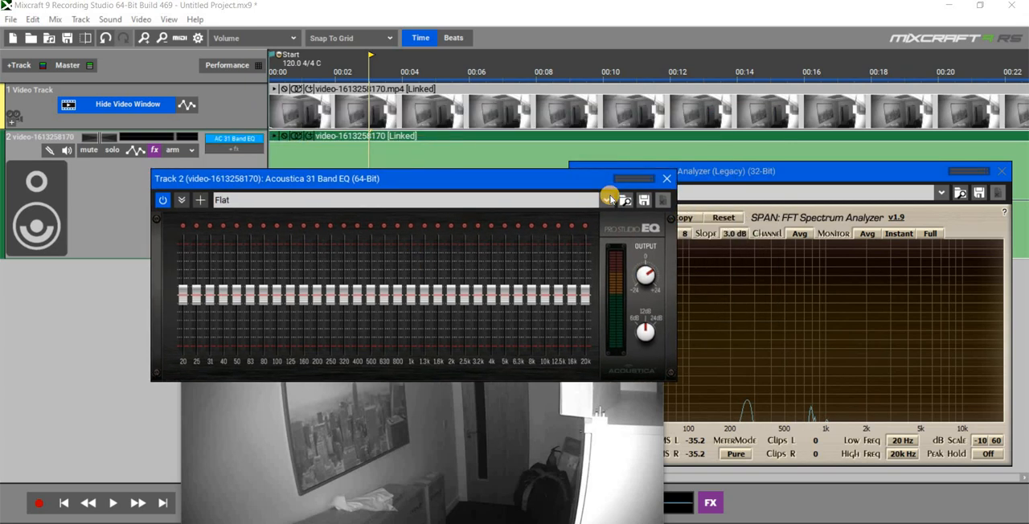
{"action": "left_click", "coordinate": [666, 177]}
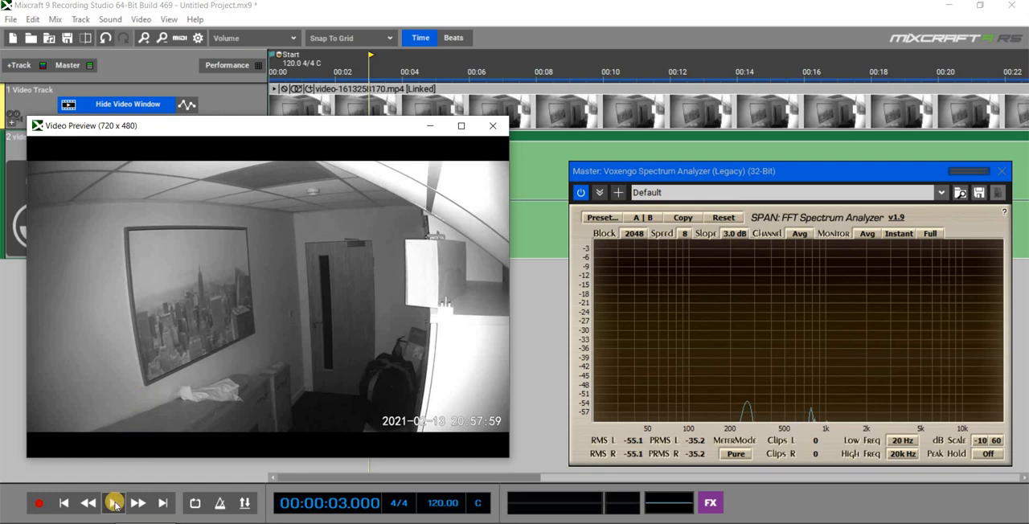
Toggle SPAN from Avg to real-time display, play the clip to its end, then close the Video Preview
{"action": "left_click", "coordinate": [112, 501]}
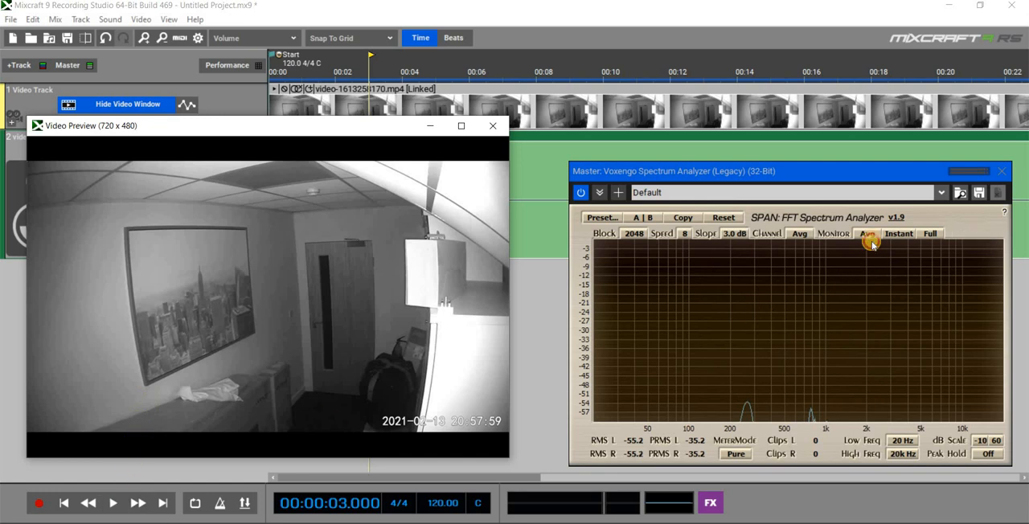
{"action": "left_click", "coordinate": [866, 234]}
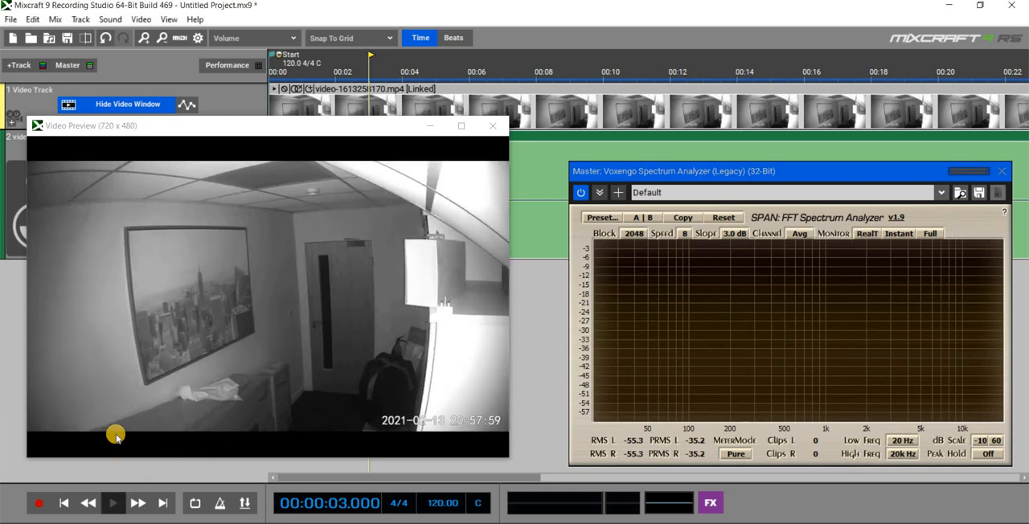
{"action": "left_click", "coordinate": [113, 502]}
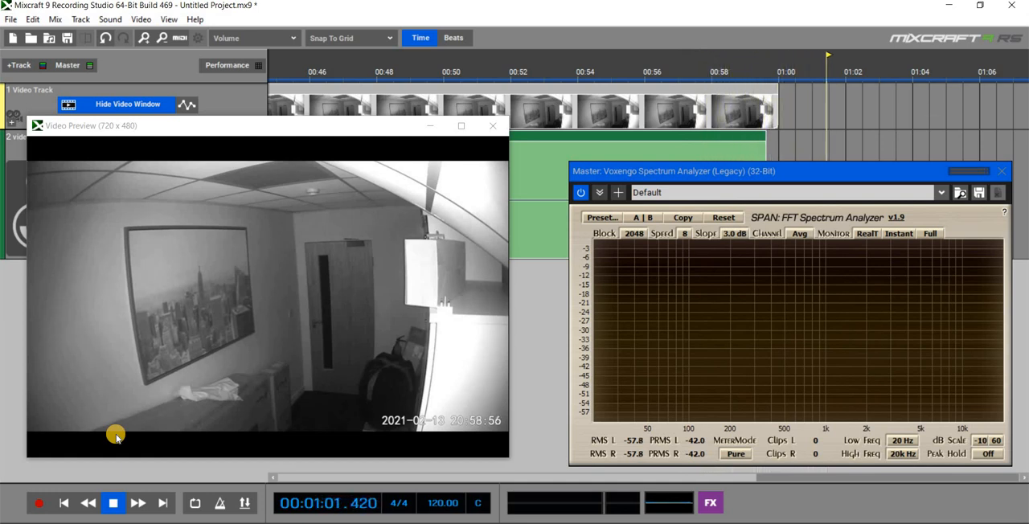
{"action": "left_click", "coordinate": [112, 502]}
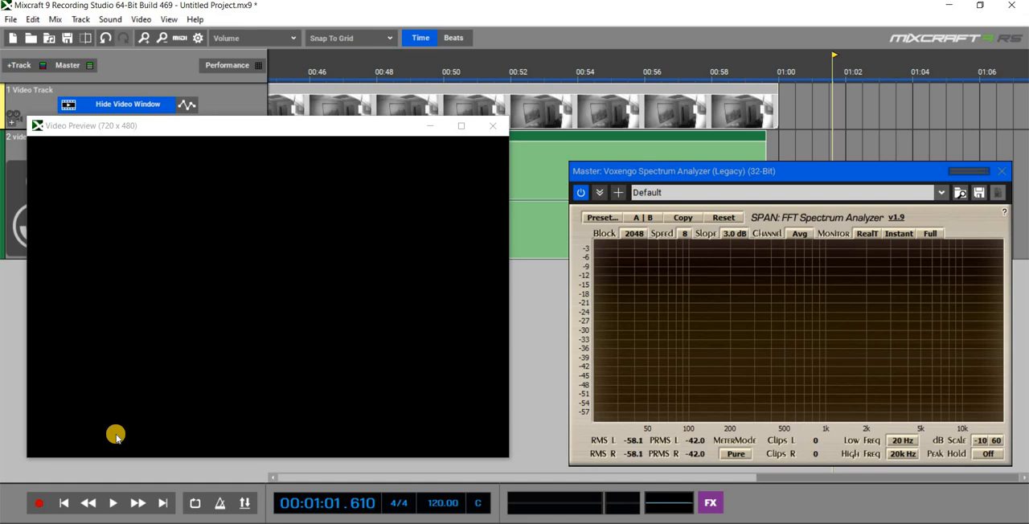
{"action": "mouse_move", "coordinate": [518, 188]}
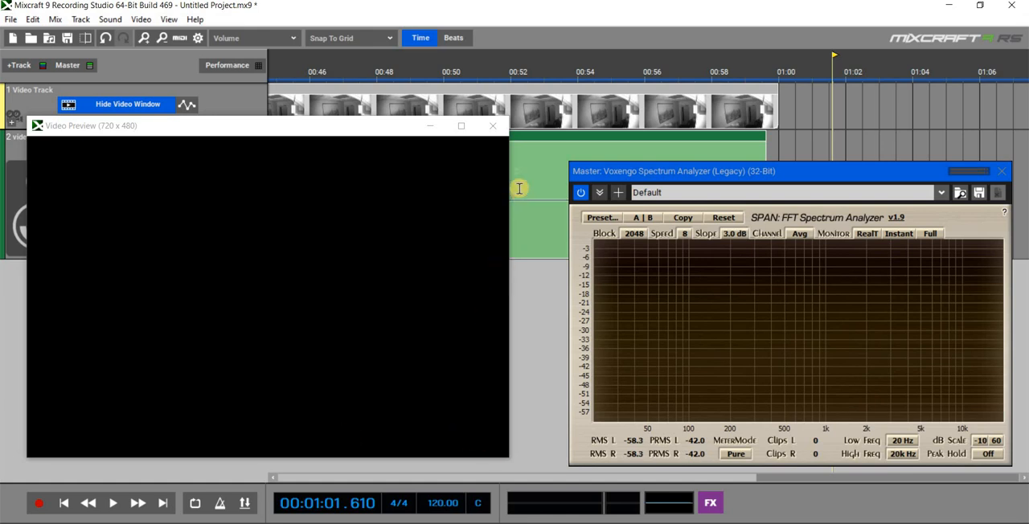
{"action": "left_click", "coordinate": [492, 126]}
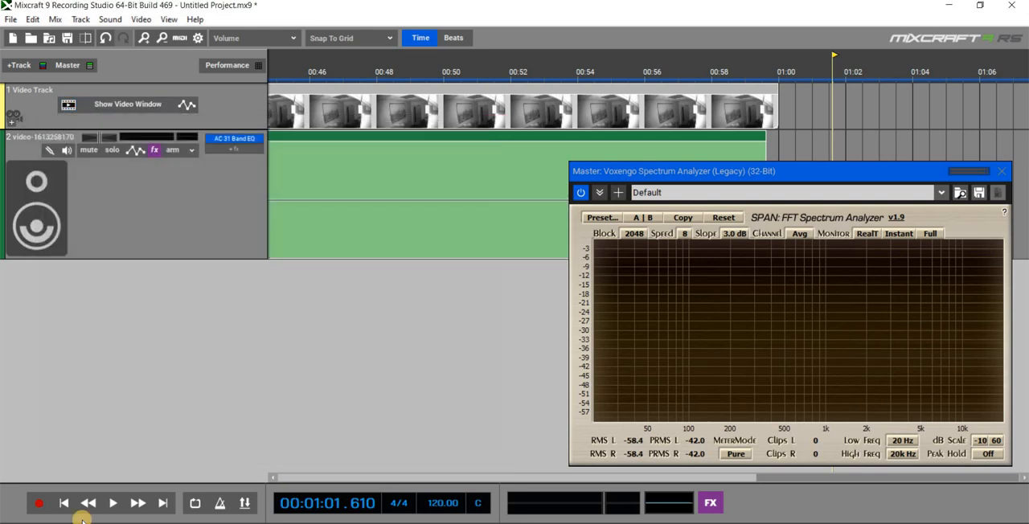
Rewind to the project start and play the clip back through the EQ
{"action": "left_click", "coordinate": [65, 502]}
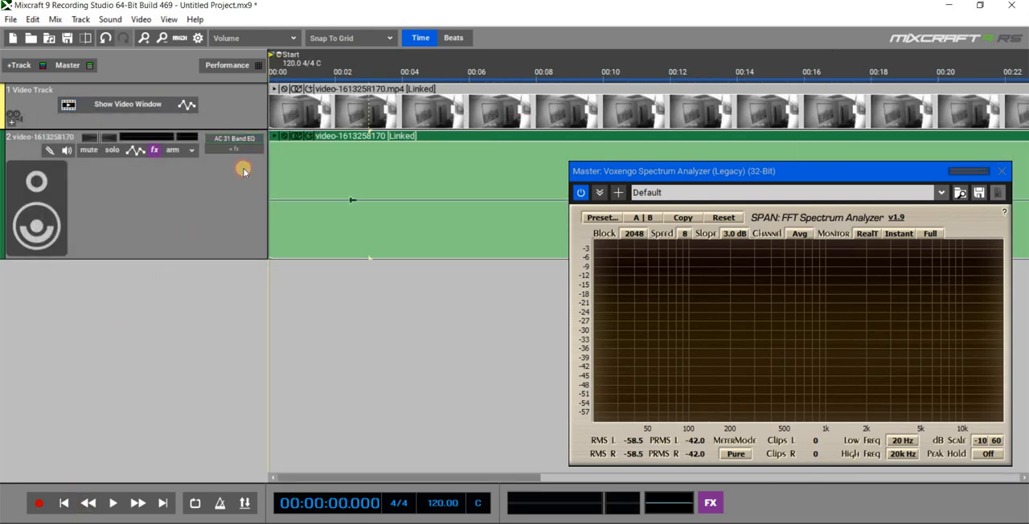
{"action": "left_click", "coordinate": [235, 143]}
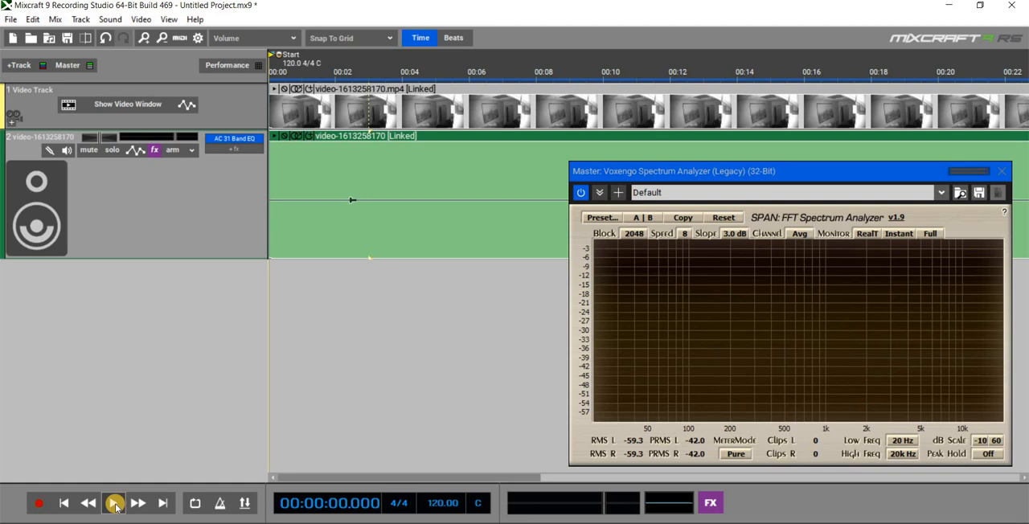
{"action": "left_click", "coordinate": [114, 501]}
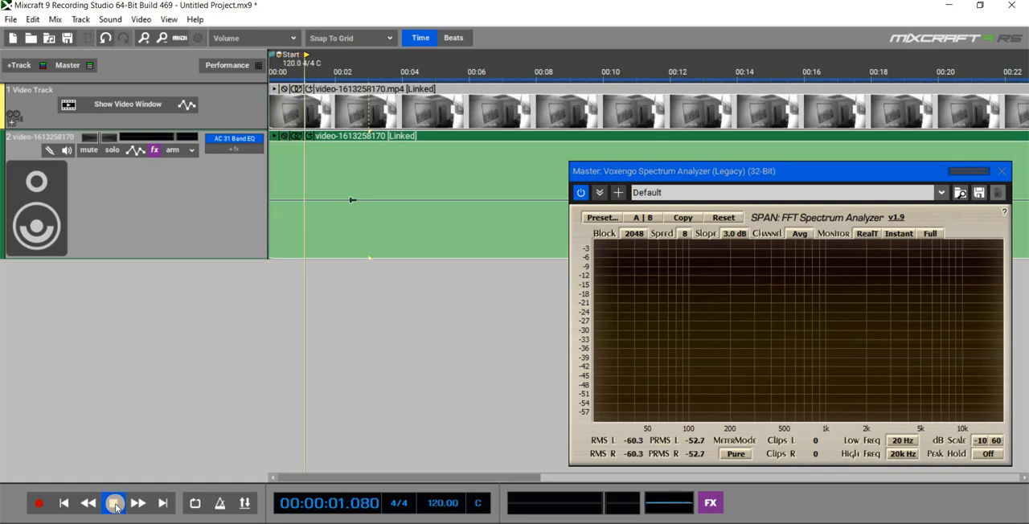
{"action": "left_click", "coordinate": [115, 501]}
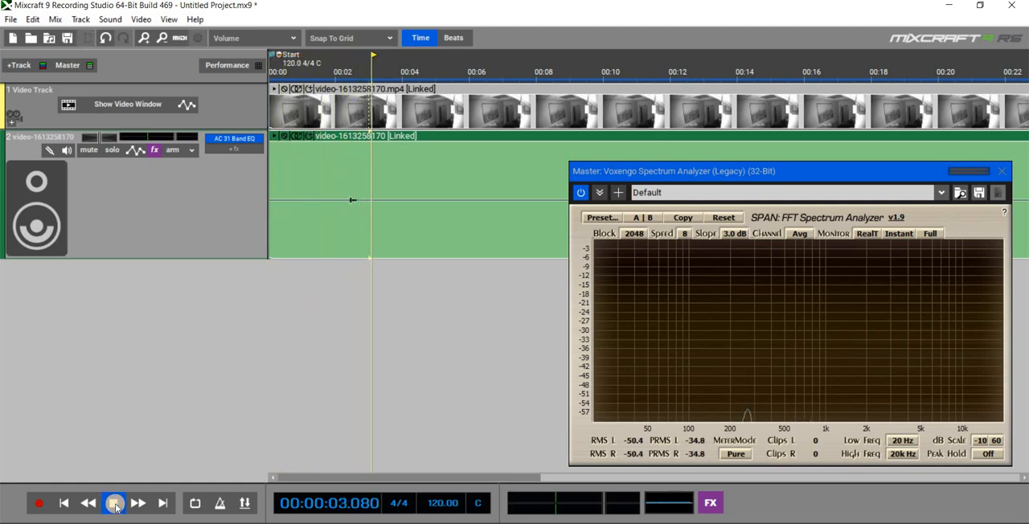
{"action": "left_click", "coordinate": [115, 502]}
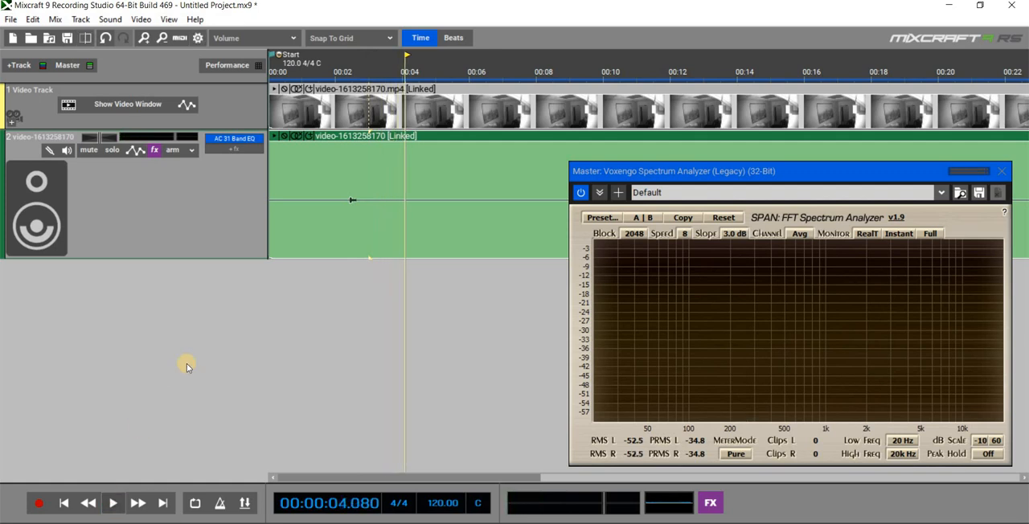